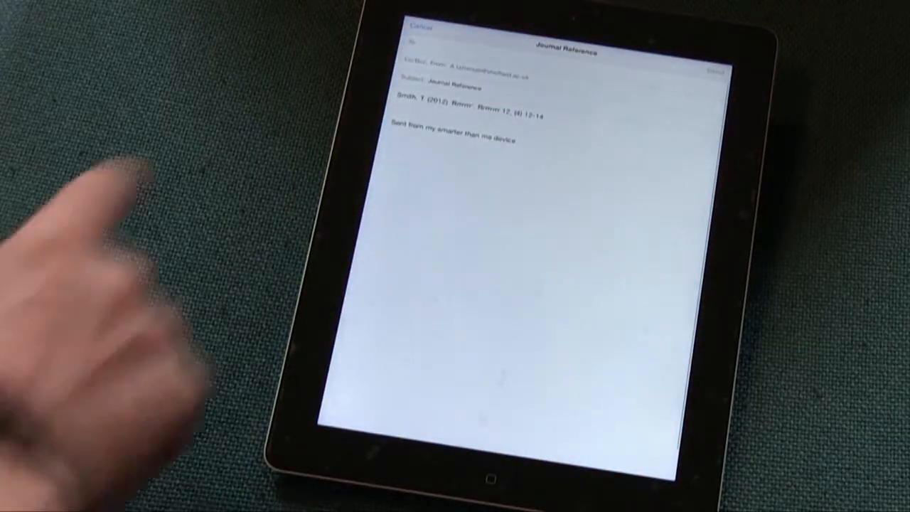
- Cancel the email draft and pick Book Chapter to get the blank chapter and editor form
left_click(421, 27)
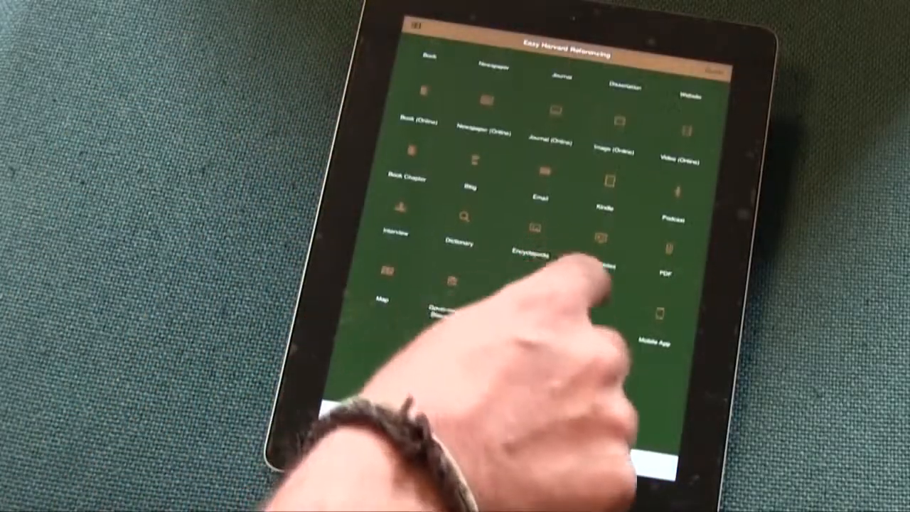
left_click(534, 238)
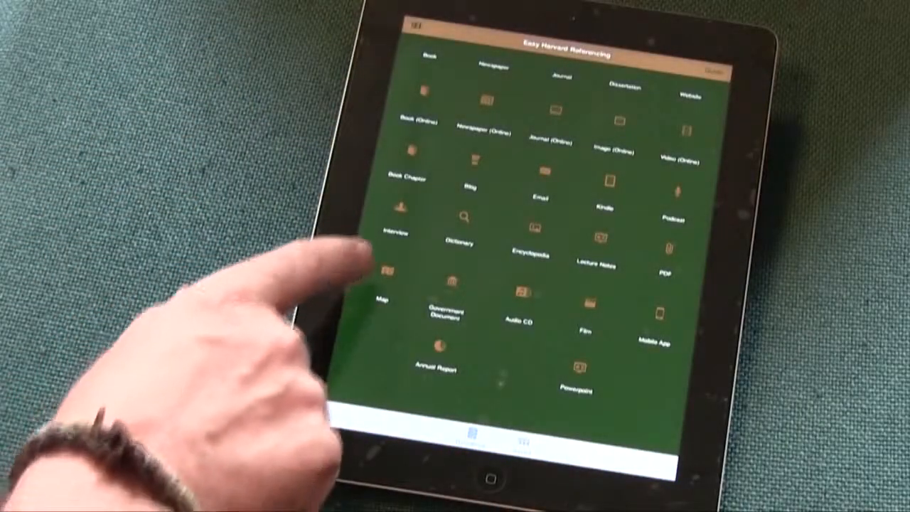
left_click(408, 163)
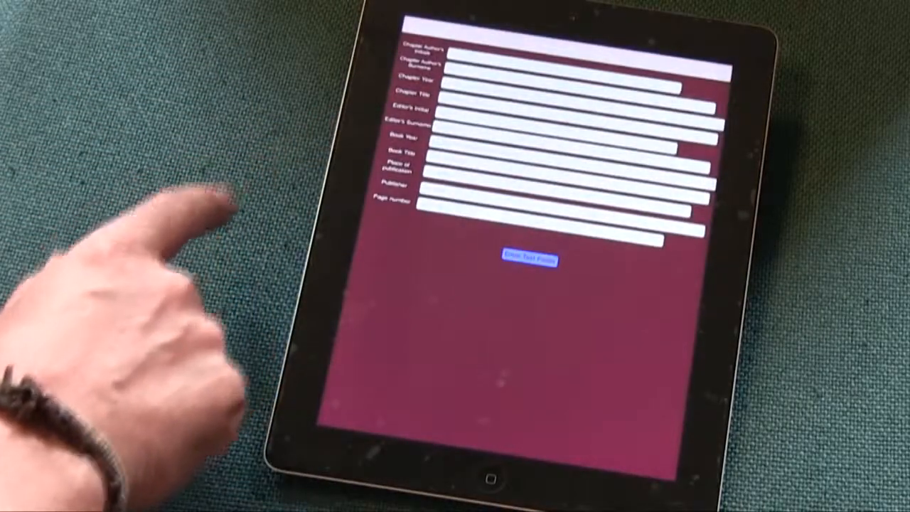